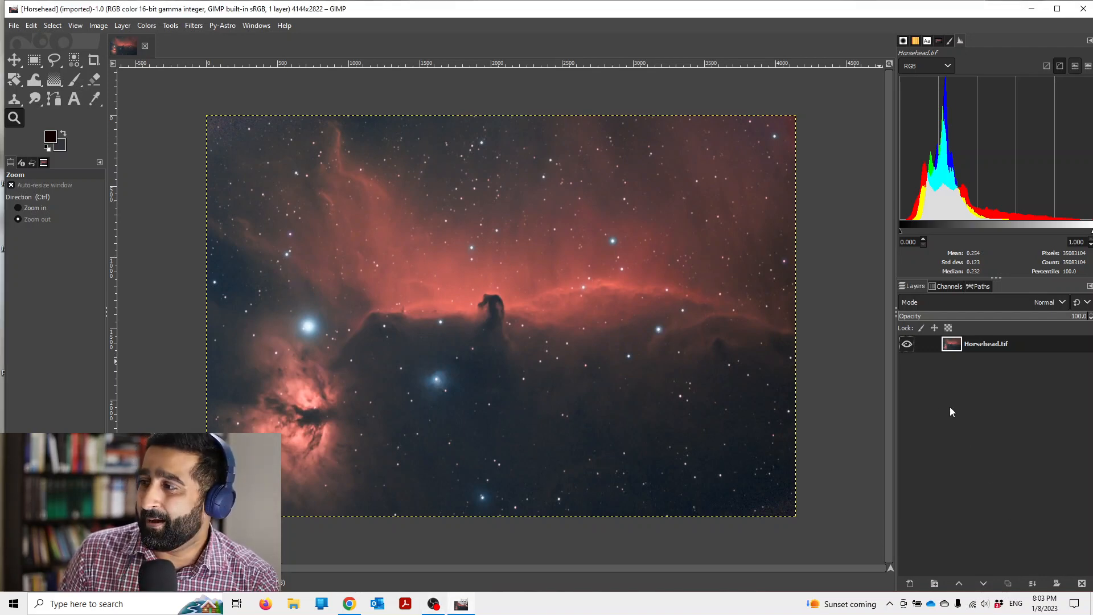
- Duplicate the Horsehead.tif layer from its context menu to stack copies above the original
right_click(986, 344)
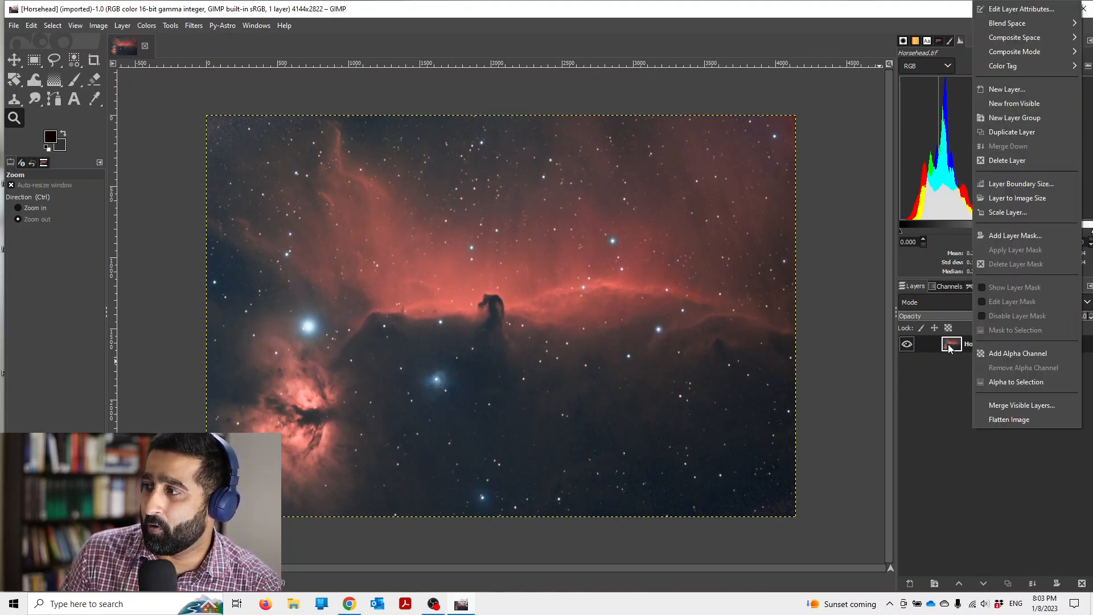
mouse_move(1010, 132)
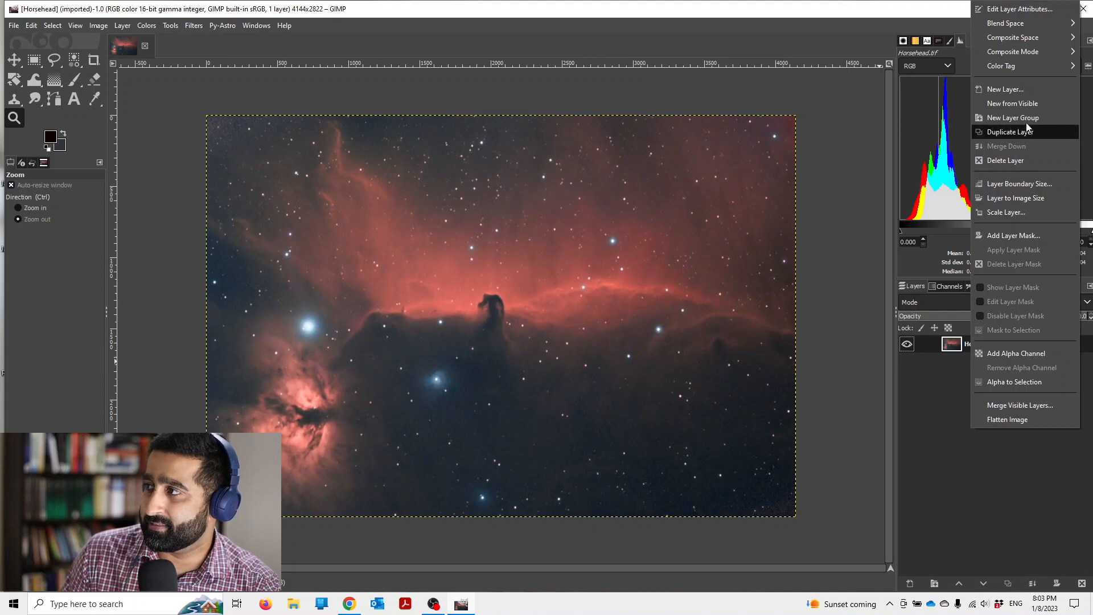
left_click(1010, 132)
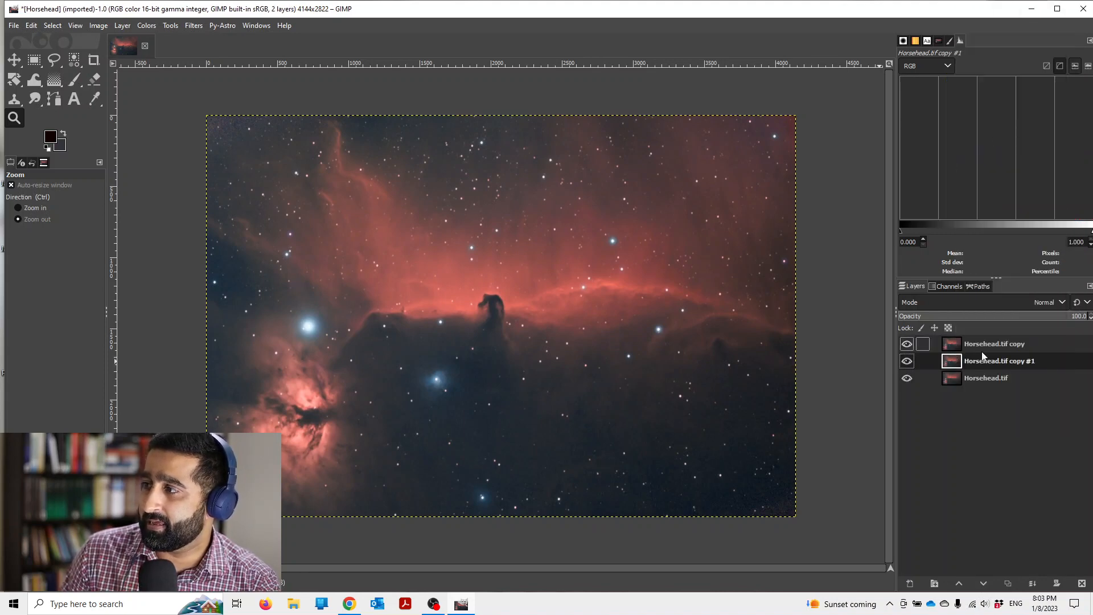
- Rename the top copied layer to 'Vivid'
double_click(999, 361)
type("Normal")
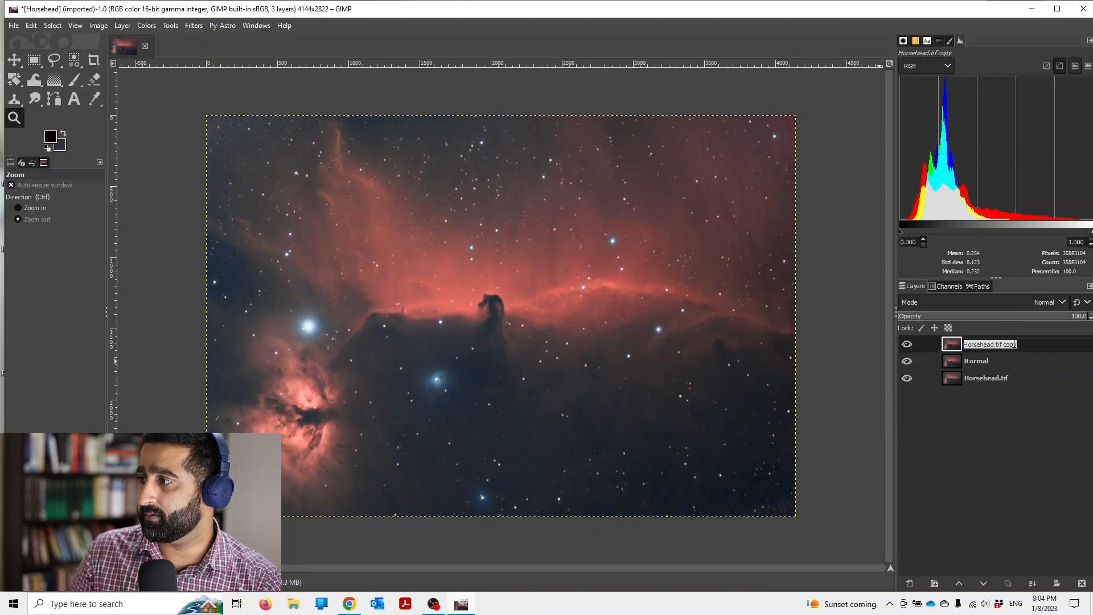
type("Vivid")
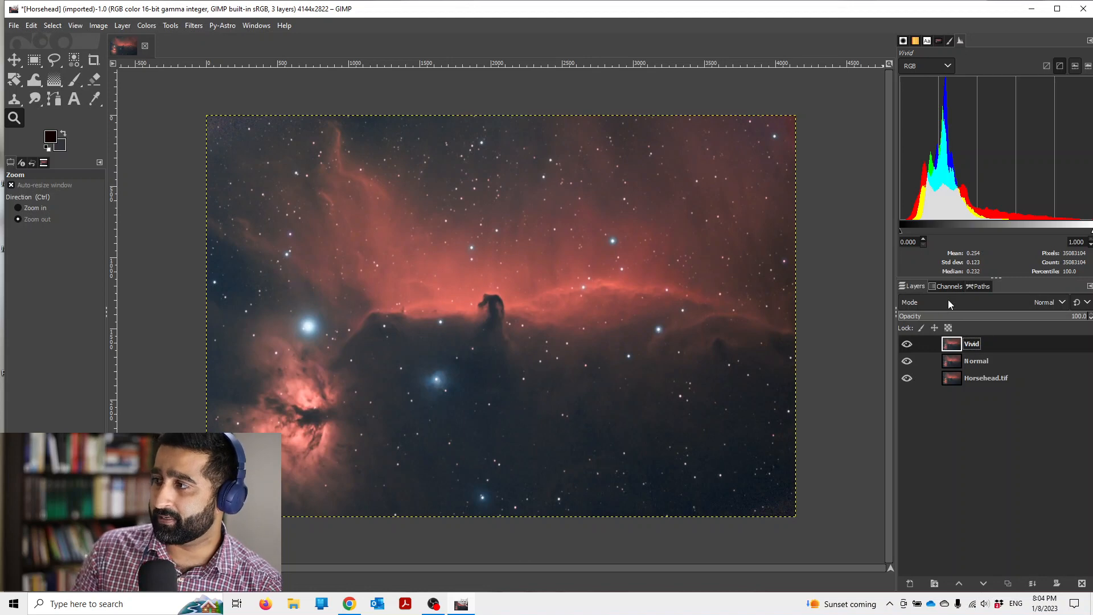
- Change the Vivid layer's blend mode to Vivid light
left_click(1046, 303)
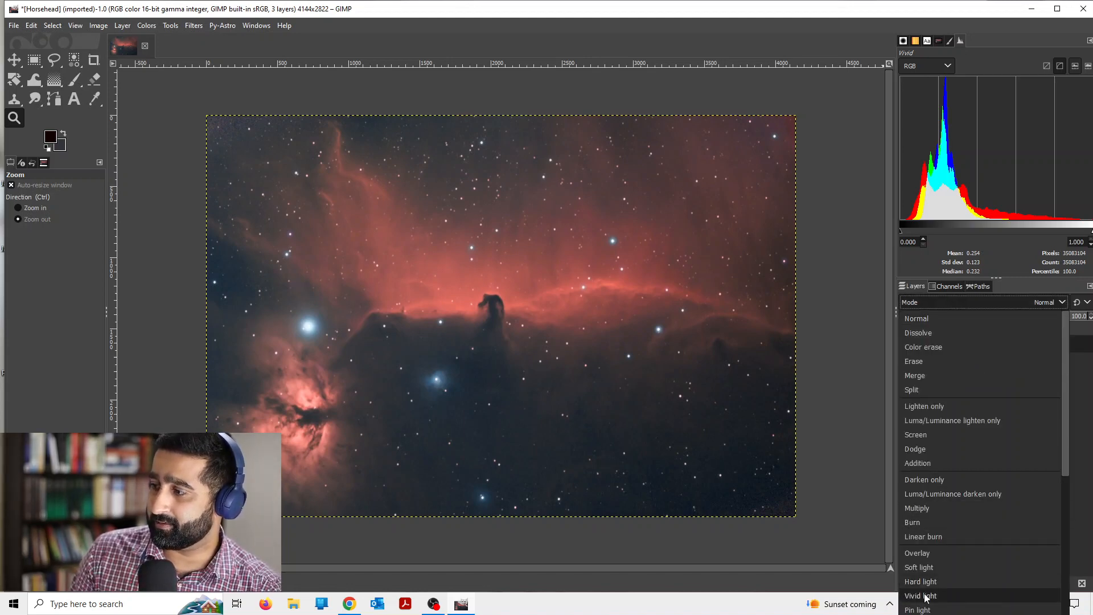
left_click(920, 596)
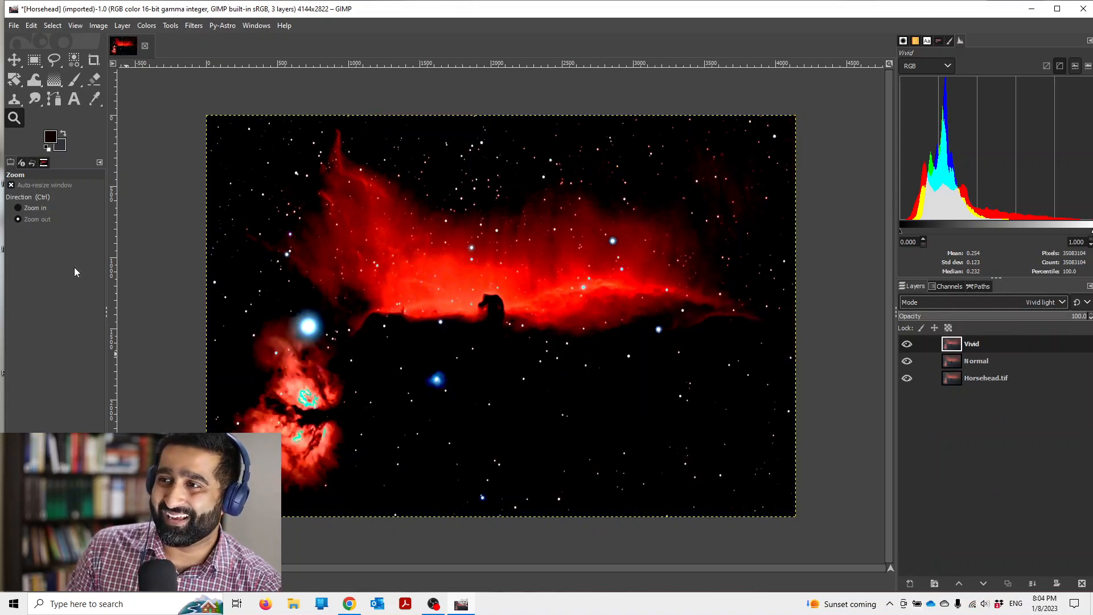
mouse_move(145, 27)
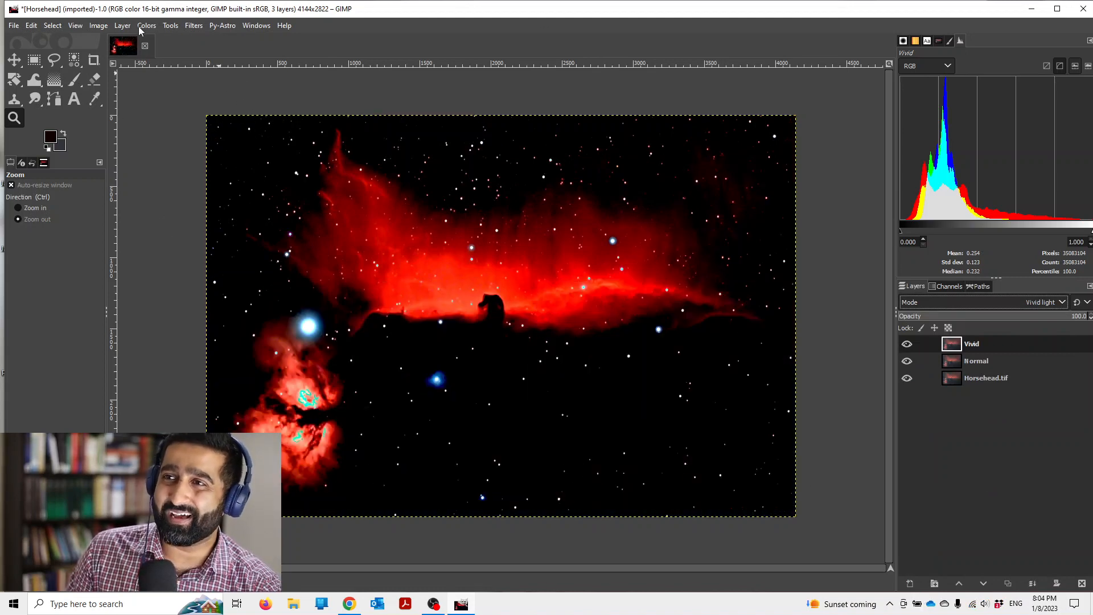
- Invert the Vivid layer's colours from the Colors menu
left_click(147, 25)
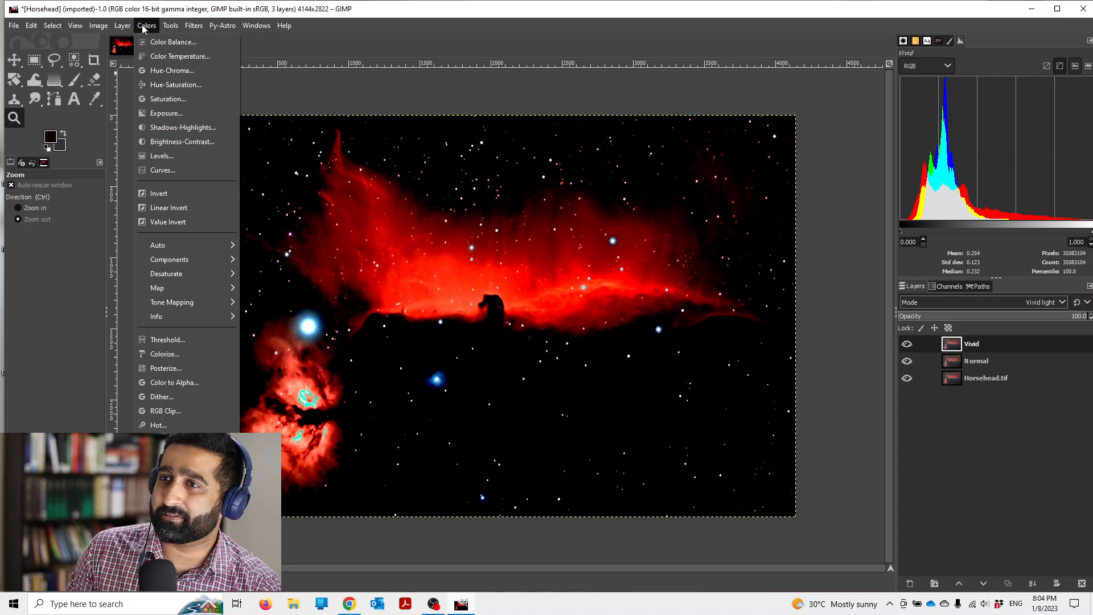
mouse_move(165, 193)
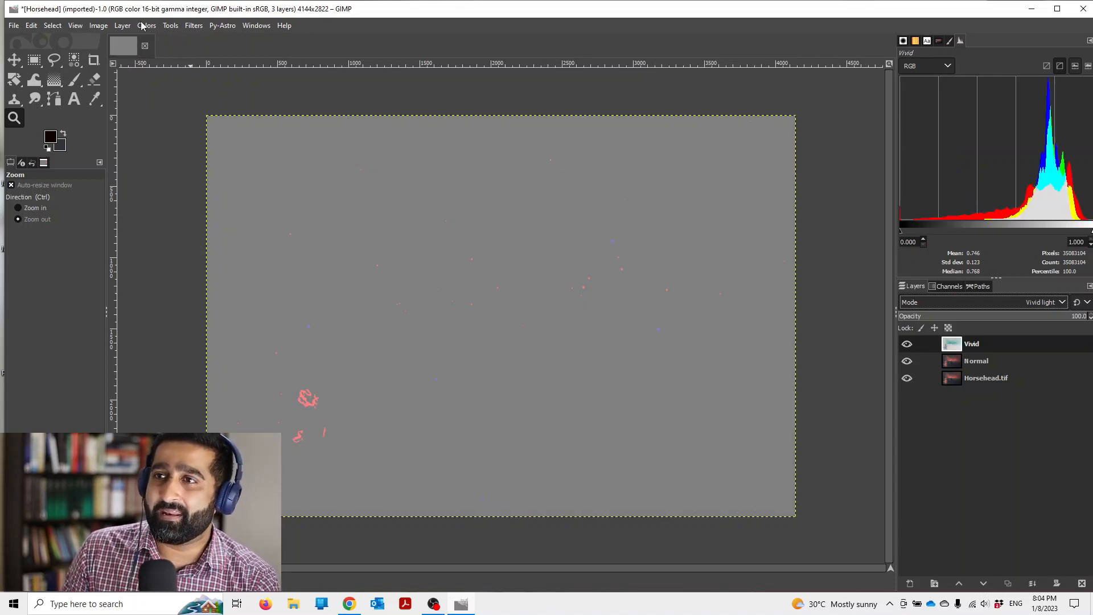
- Apply a Gaussian Blur of size about 4.75 to the inverted Vivid layer
left_click(192, 25)
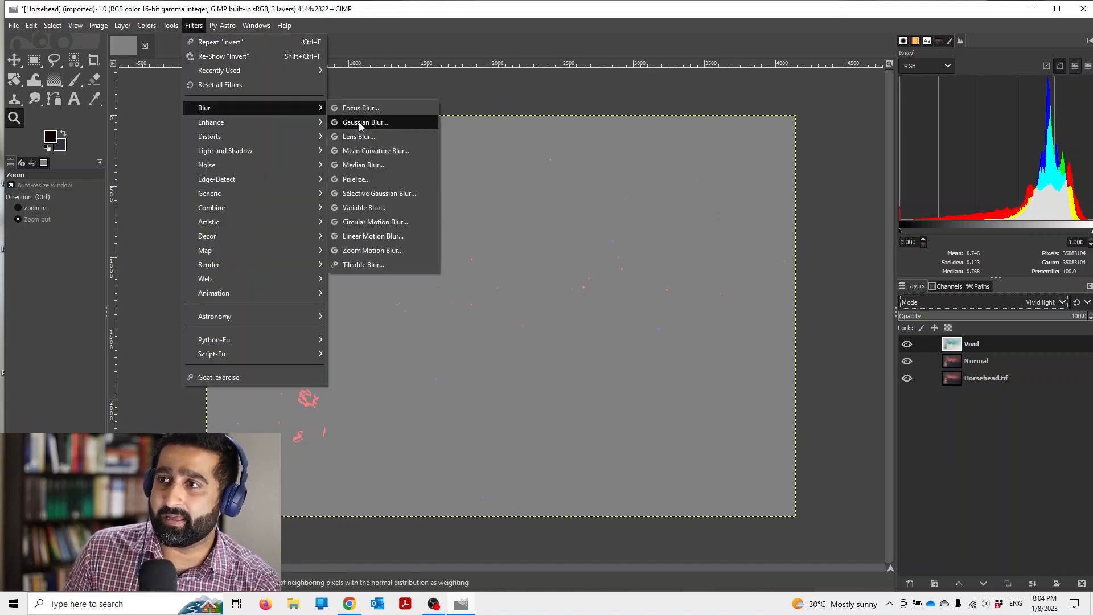
left_click(364, 122)
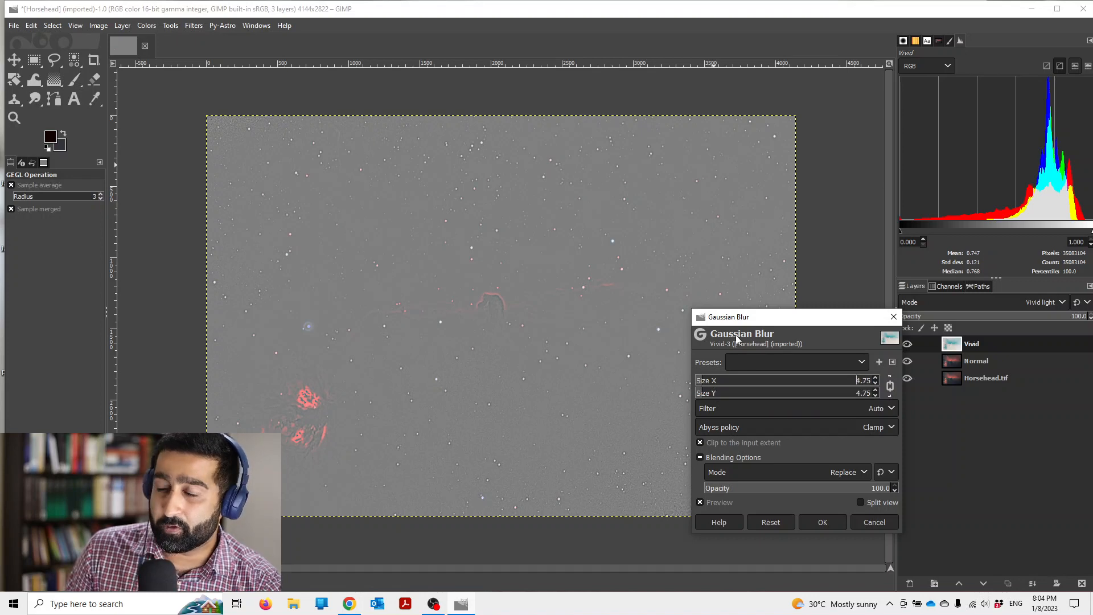
mouse_move(901, 543)
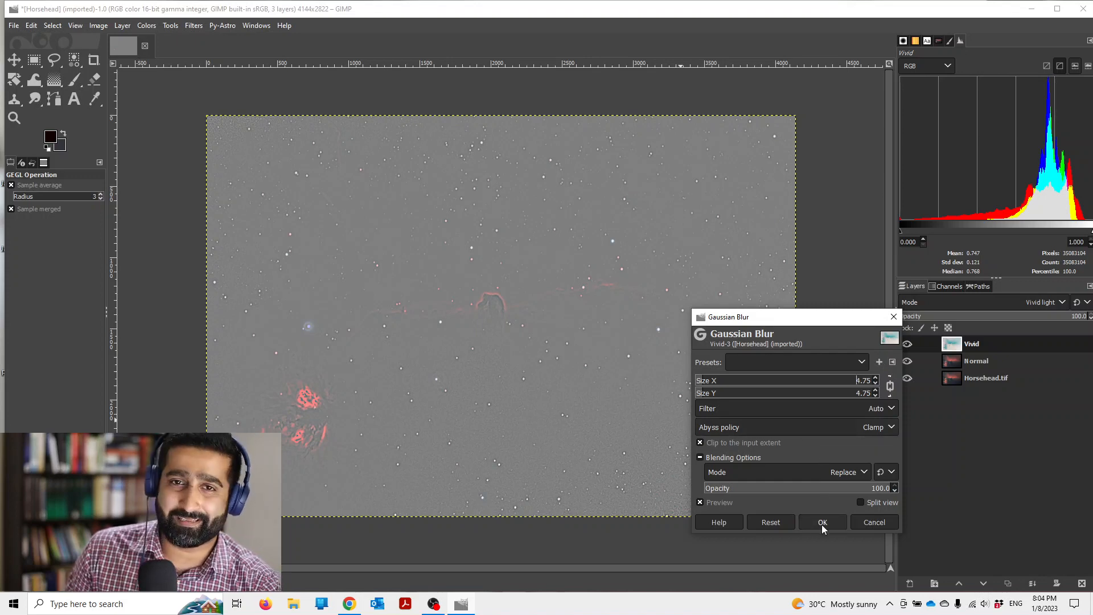
left_click(822, 522)
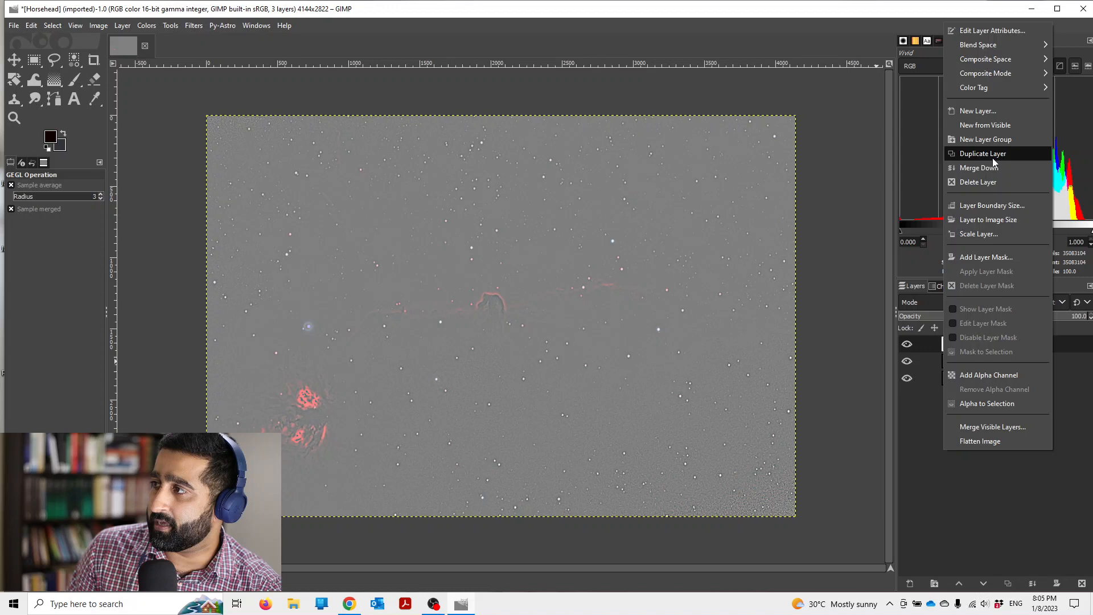
- Create a new layer group to hold the Vivid and Normal layers above Horsehead.tif
left_click(985, 139)
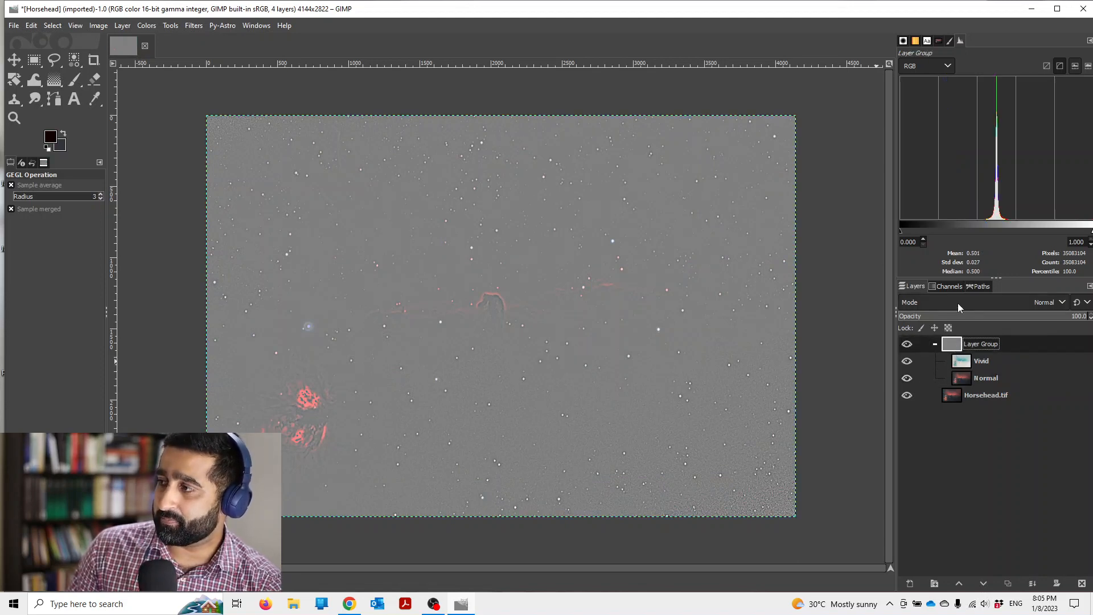
- Set the layer group to Overlay blending and toggle its visibility to compare before and after
left_click(1062, 301)
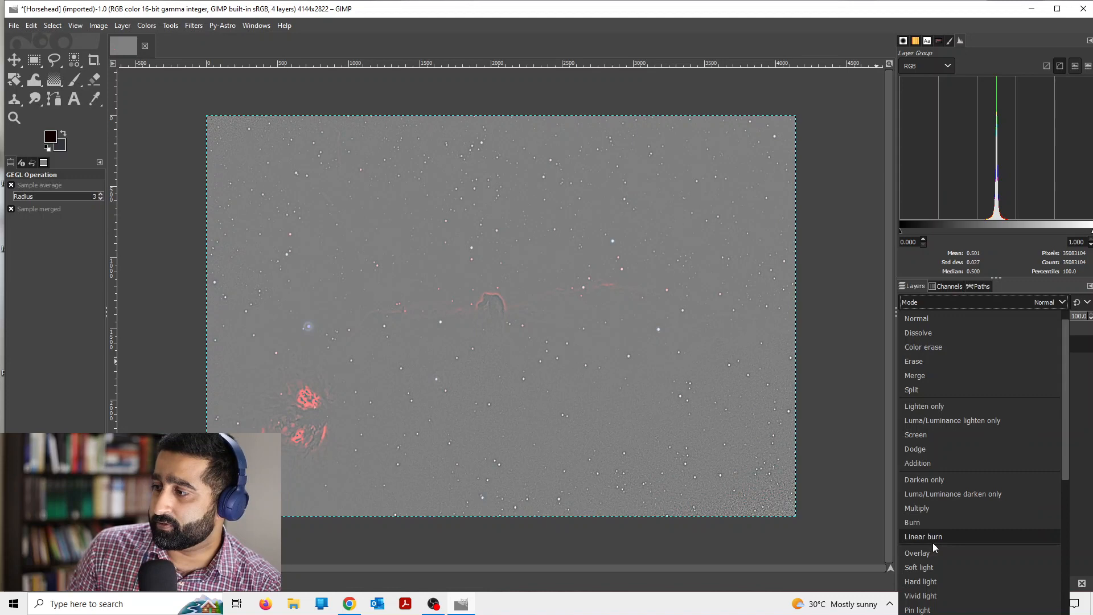
left_click(918, 554)
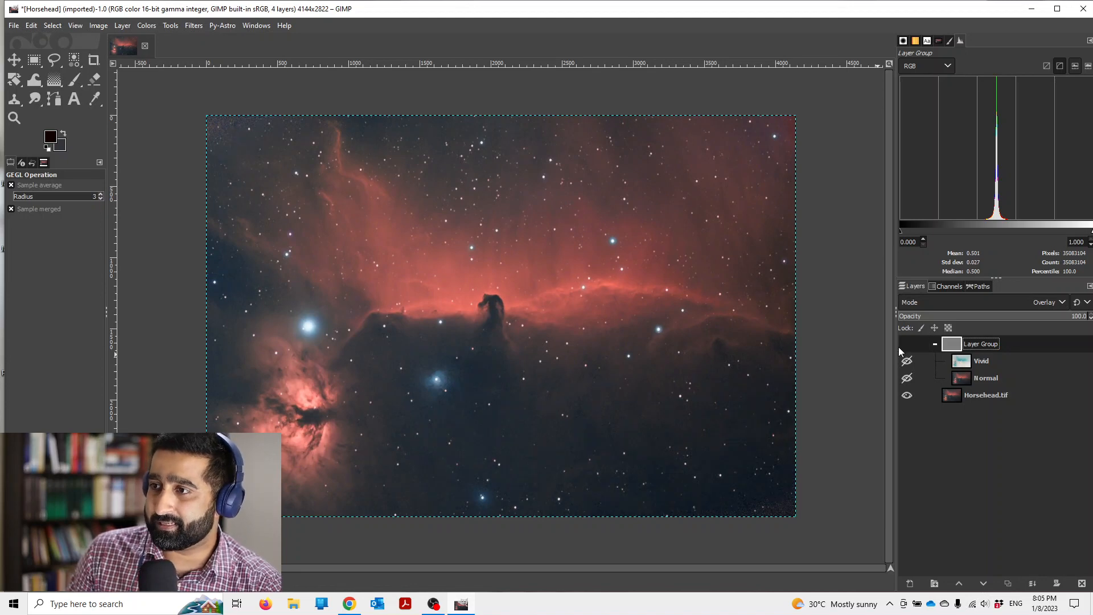
left_click(906, 344)
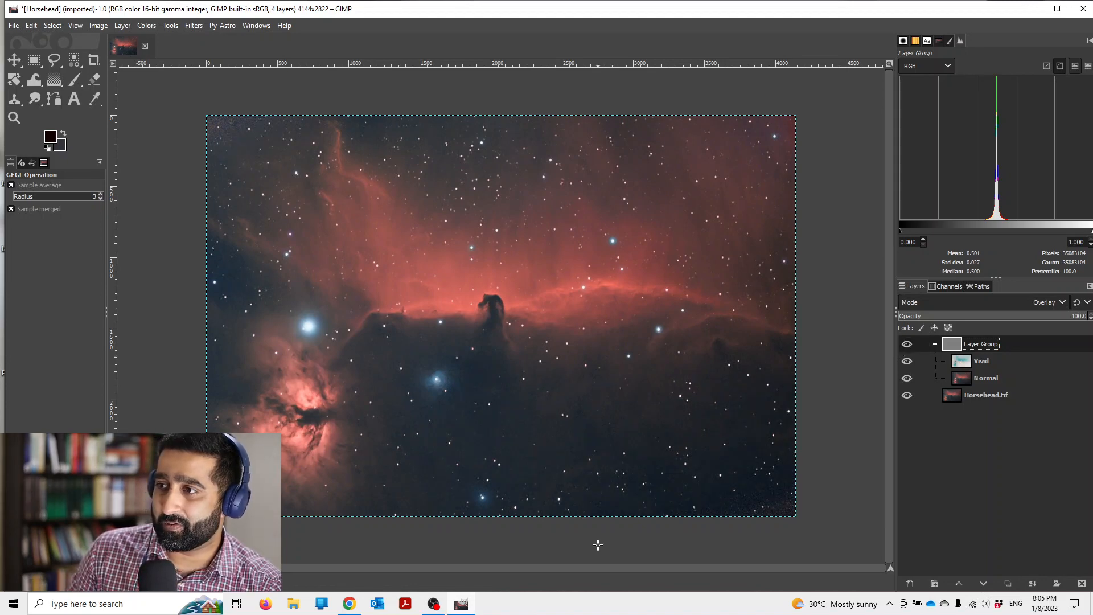
mouse_move(608, 301)
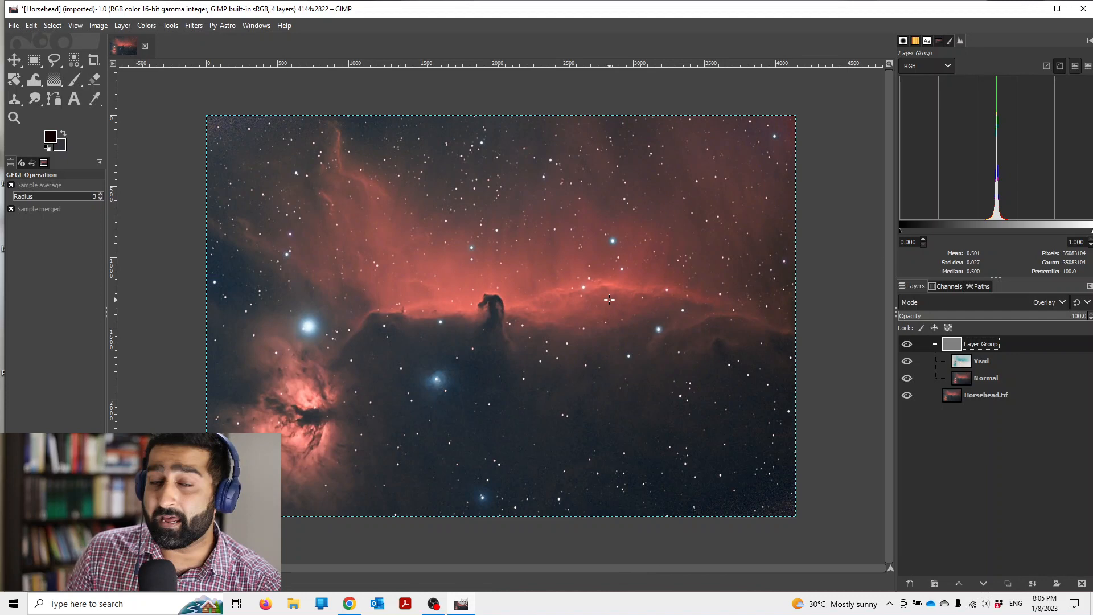
mouse_move(592, 420)
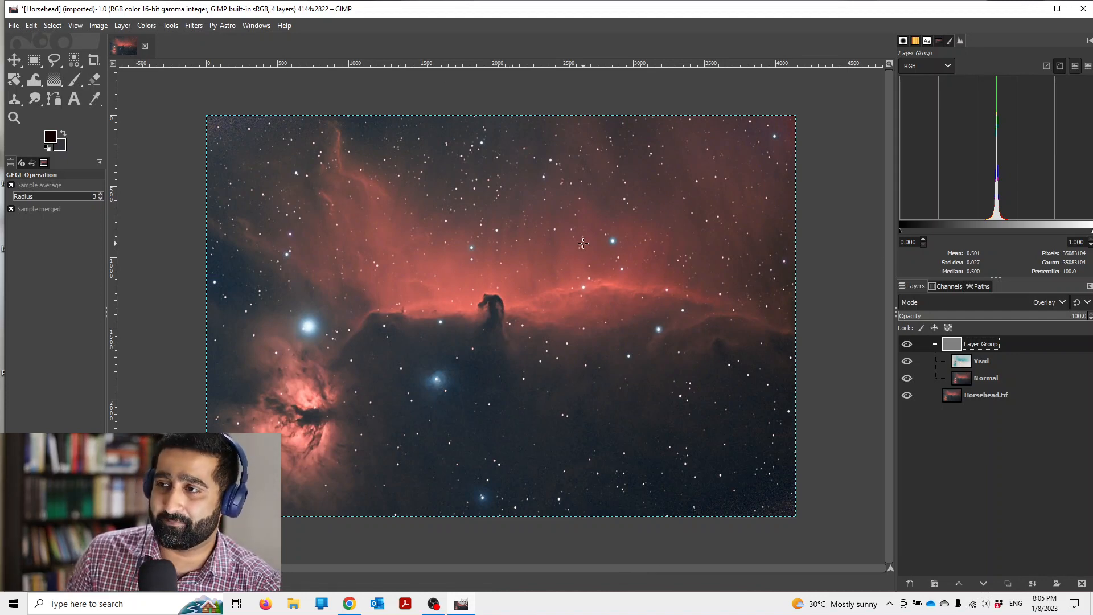
mouse_move(570, 346)
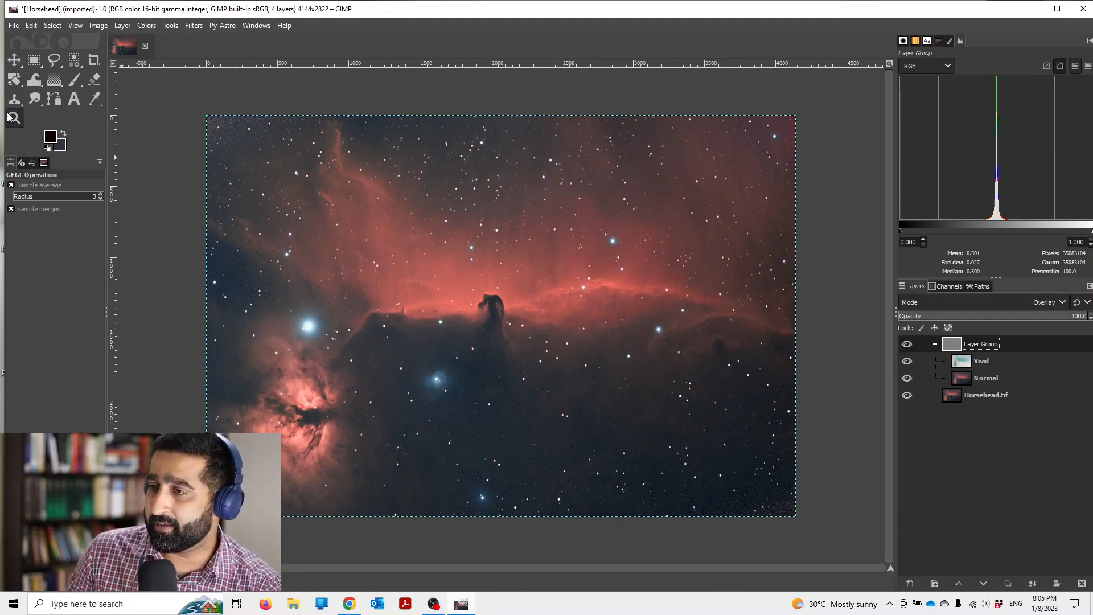
- Zoom in on the Horsehead and lower the group's opacity, settling around a moderate level
left_click(14, 118)
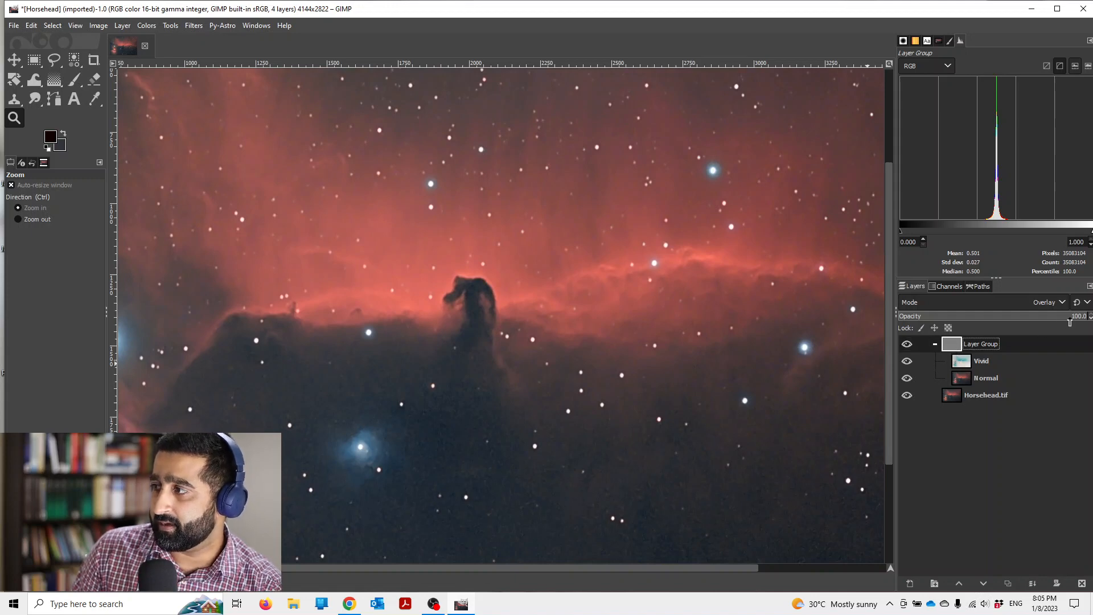
left_click_drag(1074, 315, 1015, 315)
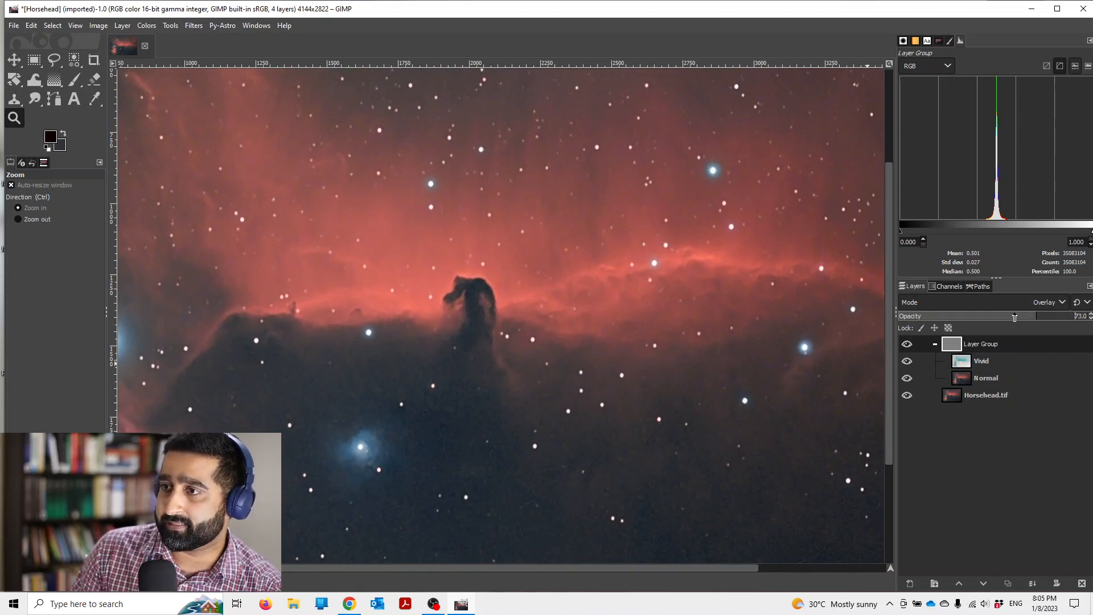
left_click_drag(1015, 316, 979, 316)
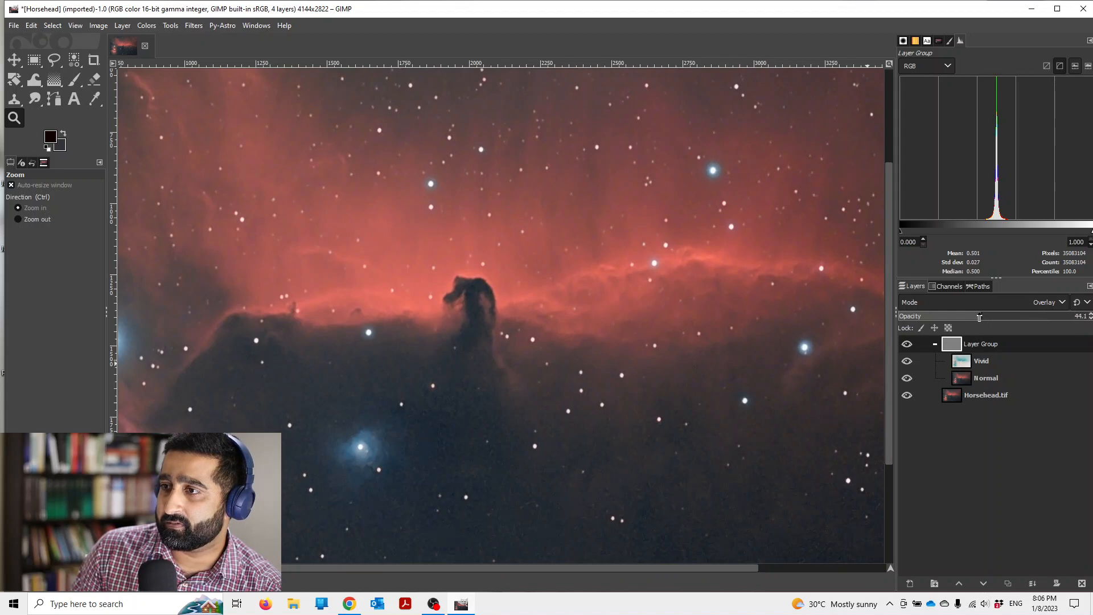
left_click_drag(979, 315, 956, 315)
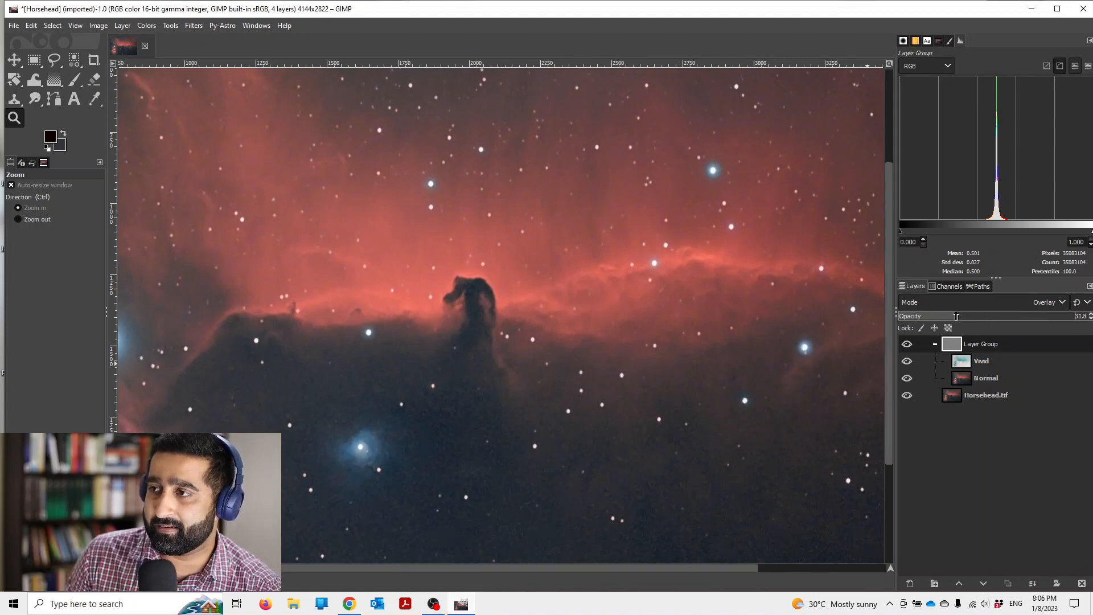
left_click(1061, 302)
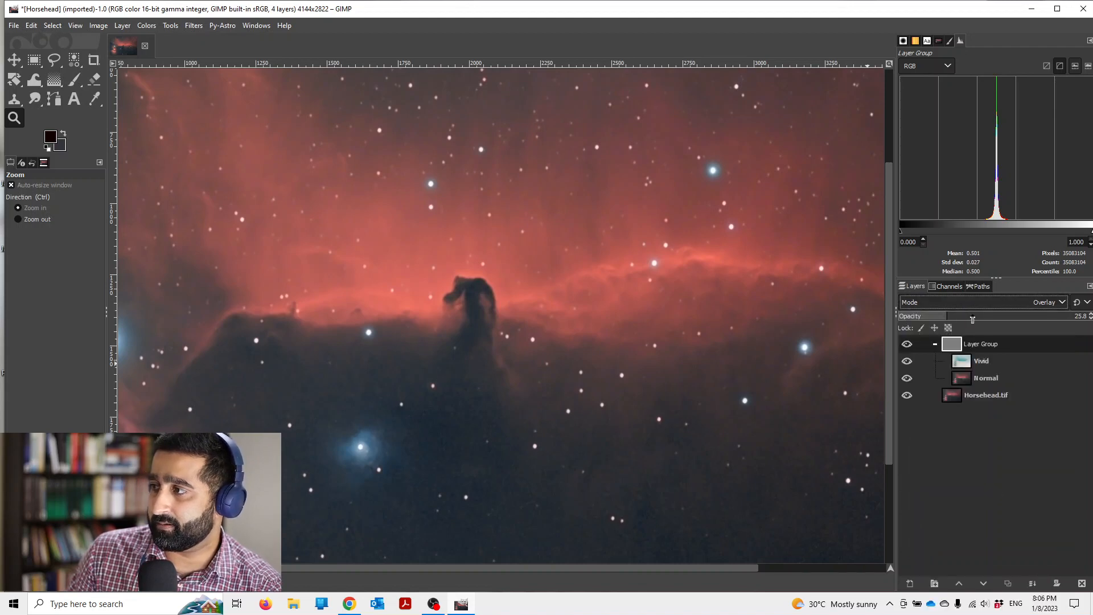
left_click_drag(972, 315, 1001, 315)
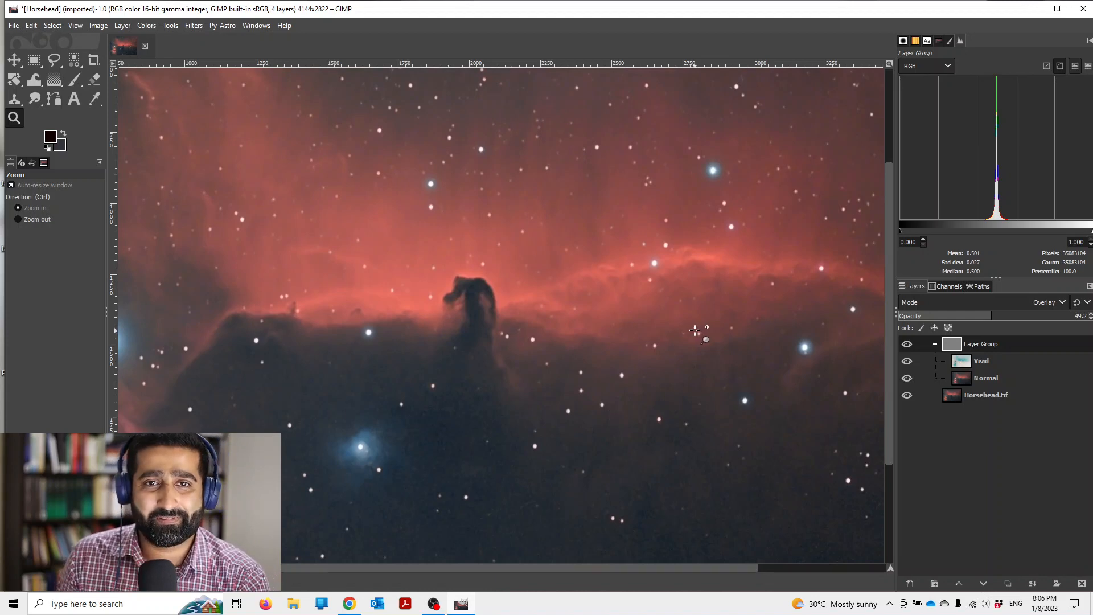
mouse_move(558, 336)
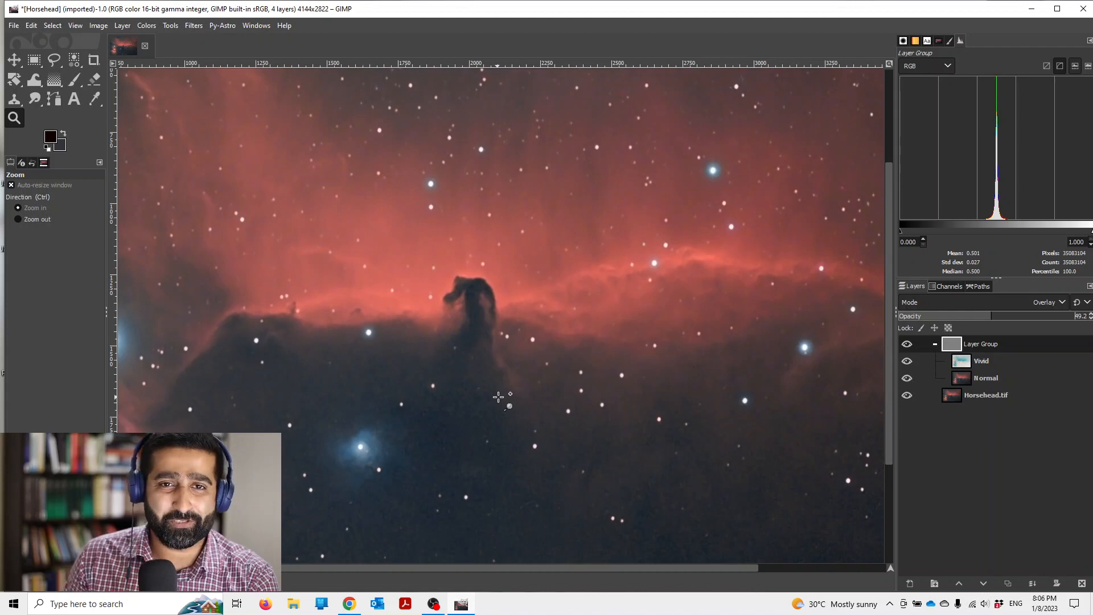
mouse_move(419, 337)
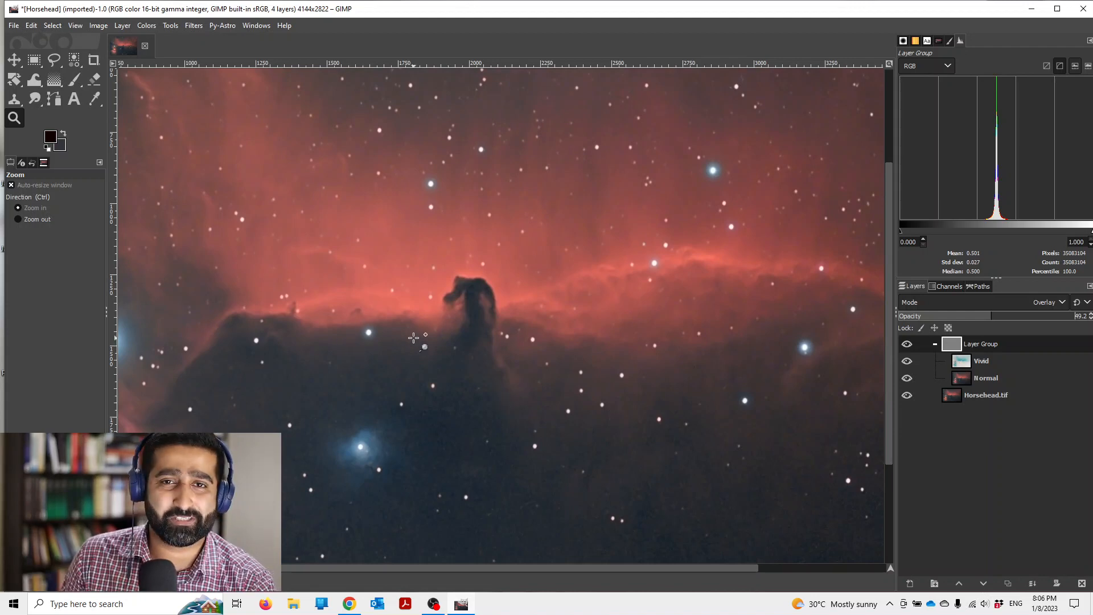
mouse_move(454, 345)
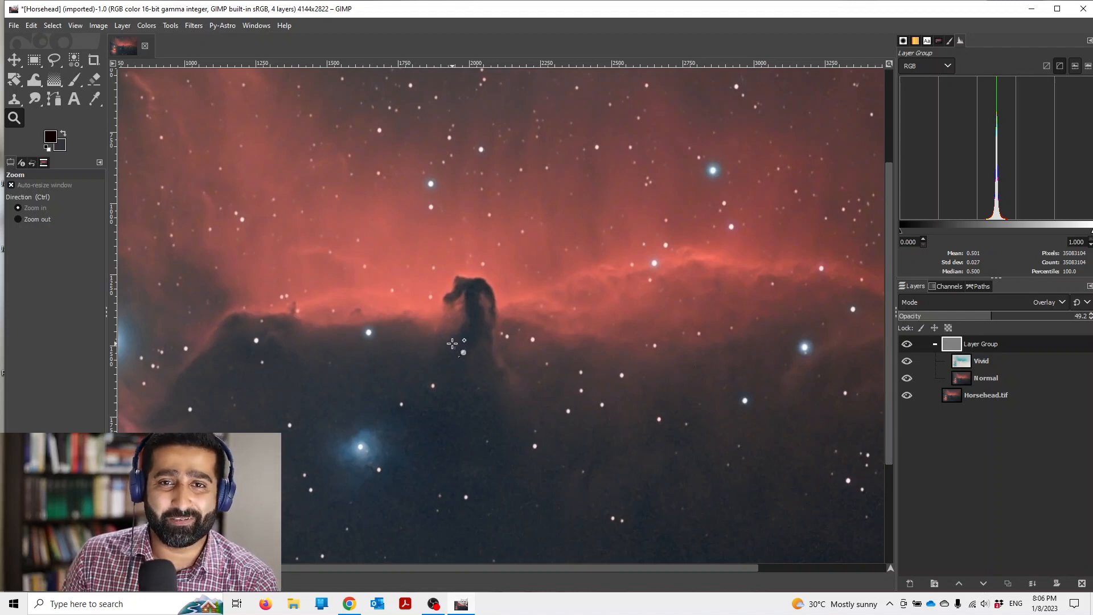